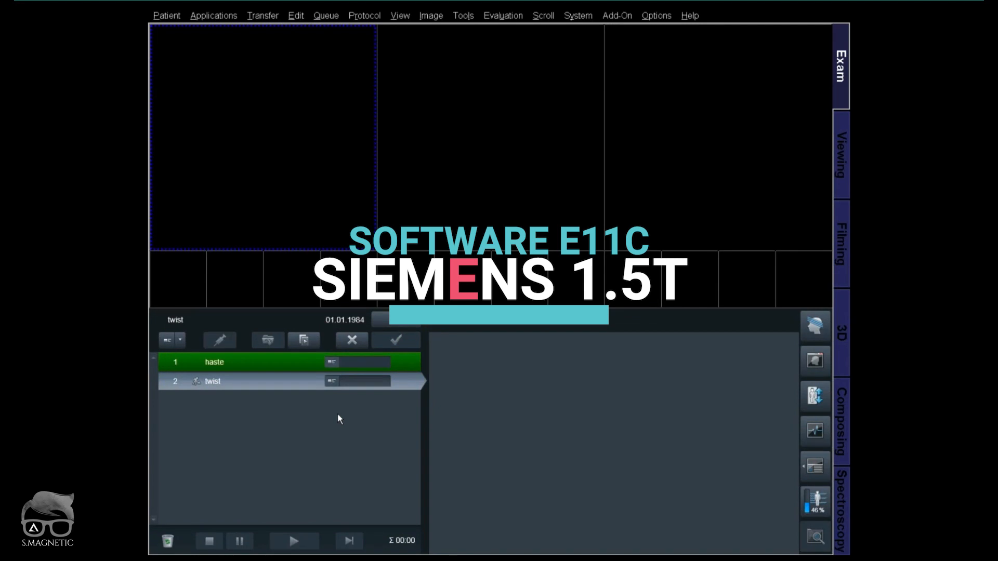
- Set the twist protocol's Angio > Common temporal interpolation from 1 to 2
click(212, 380)
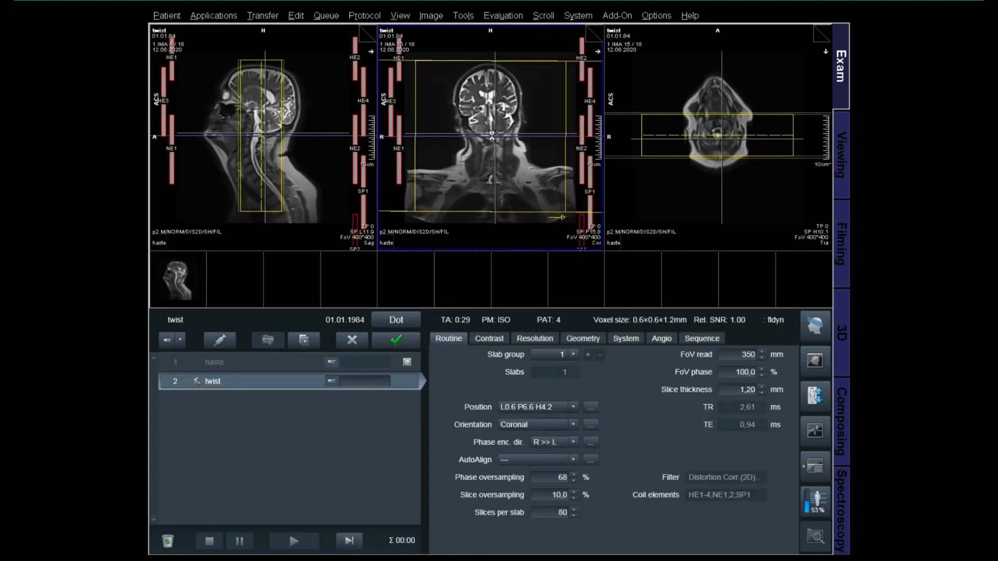
click(661, 337)
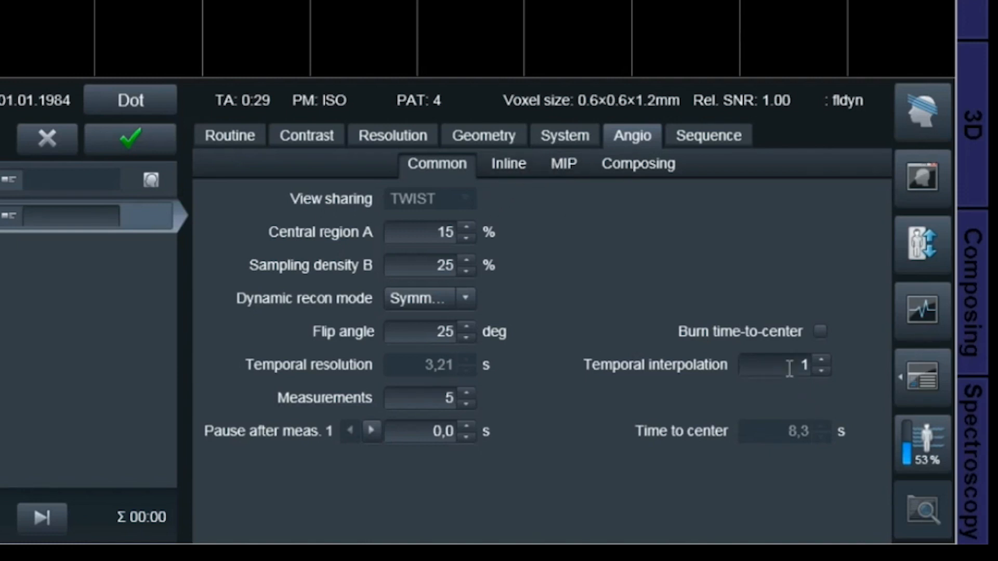
mouse_move(783, 365)
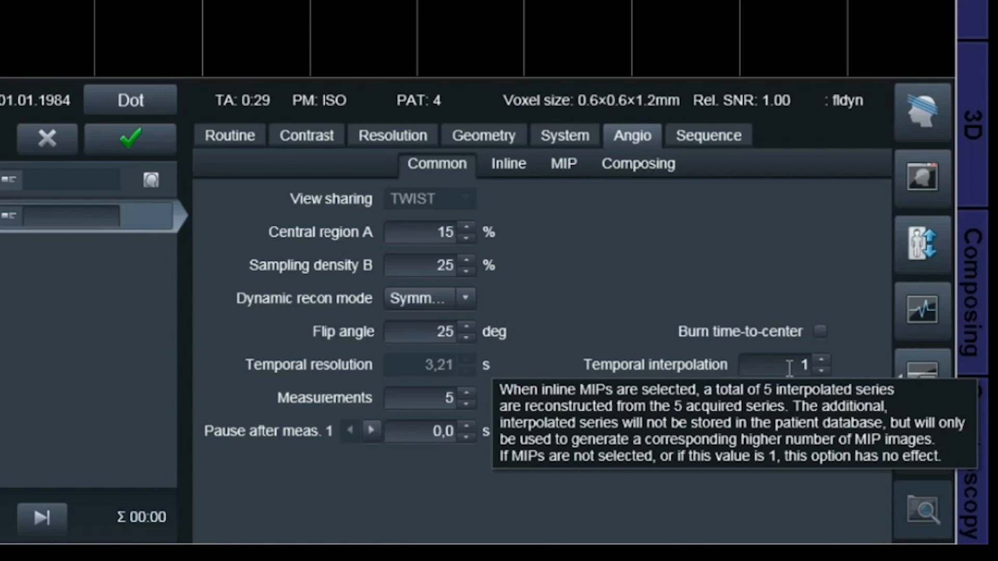
click(775, 365)
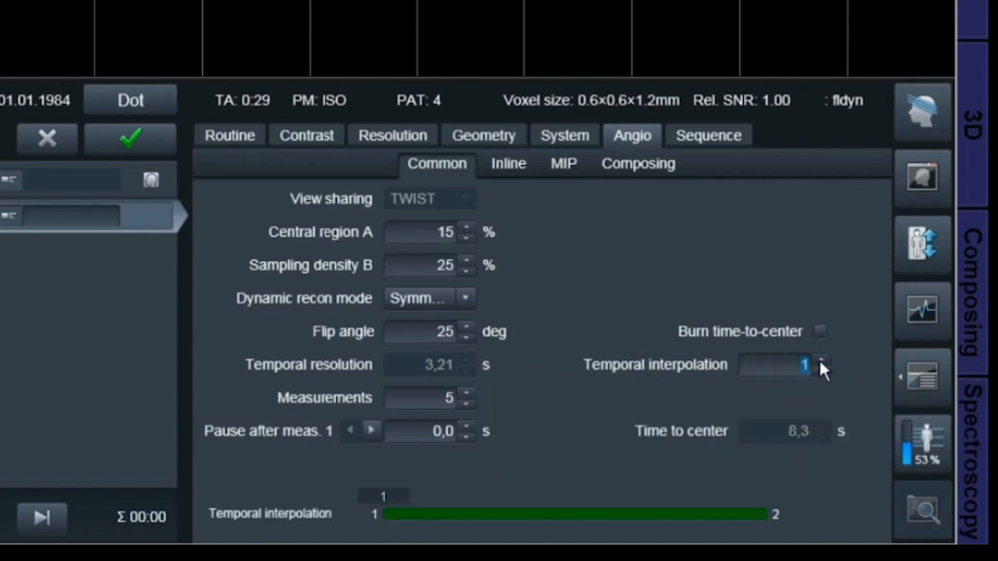
click(821, 361)
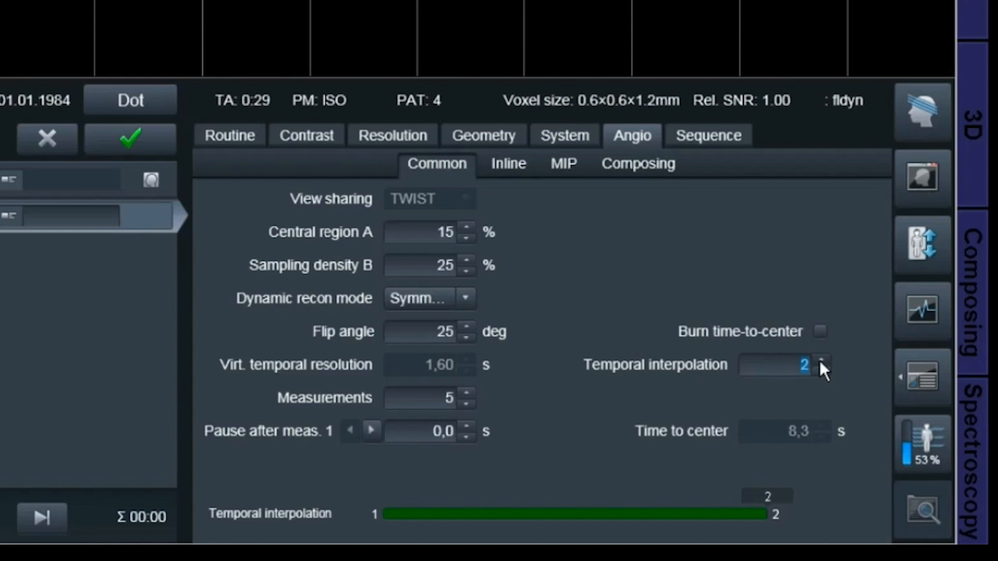
mouse_move(821, 374)
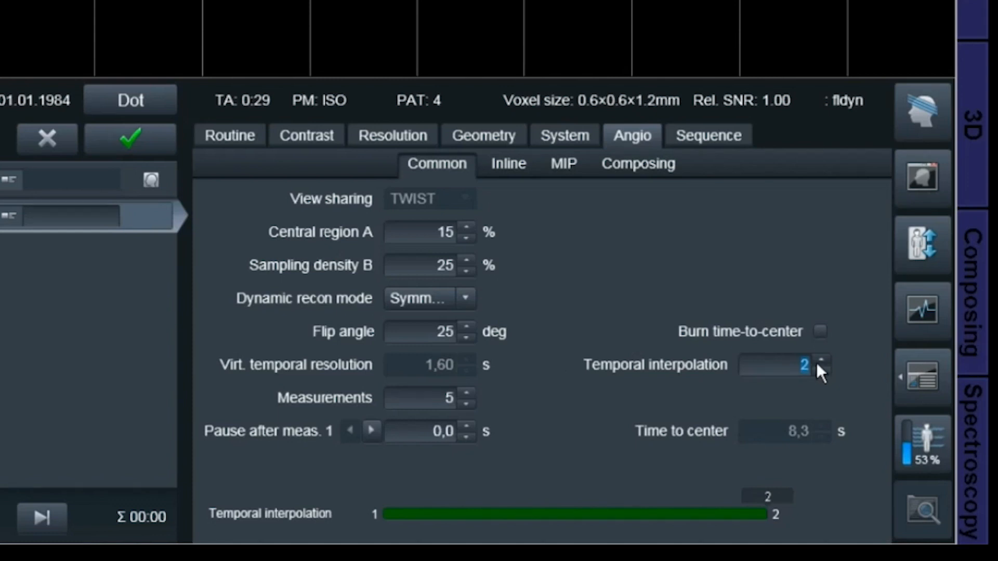
- Uncheck MIP-Sag and MIP-Tra in the Angio MIP options, leaving MIP-Cor on
click(562, 163)
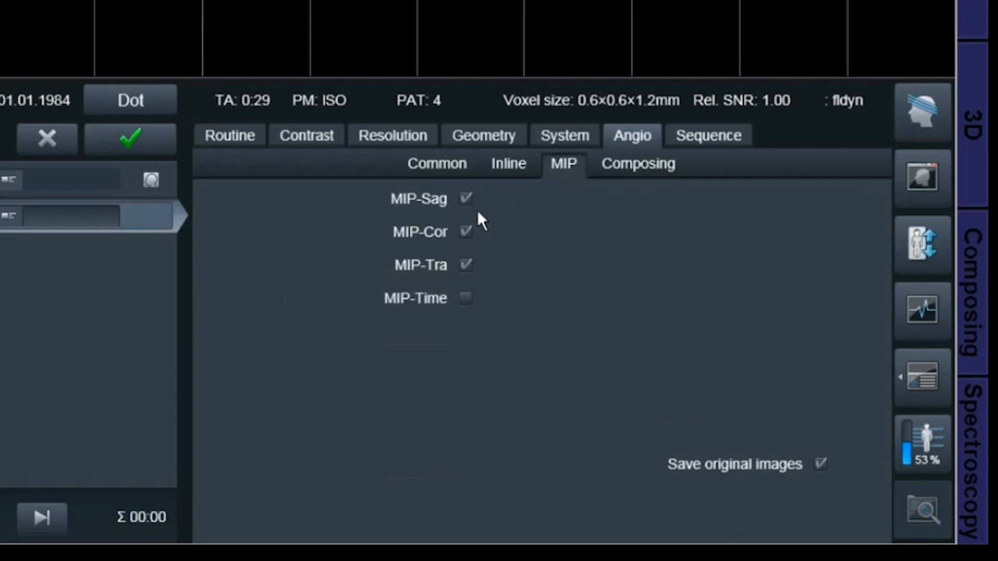
click(466, 199)
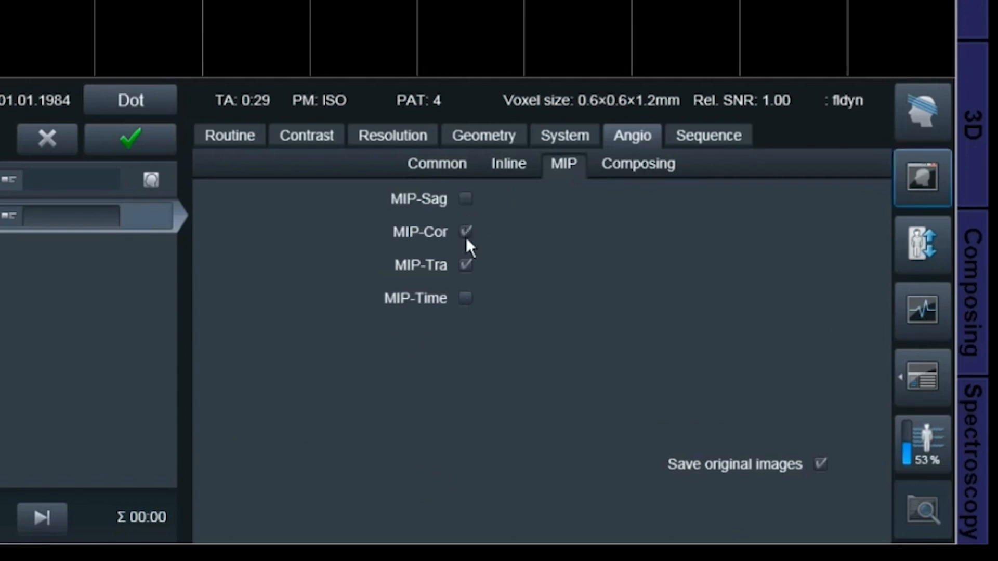
click(466, 265)
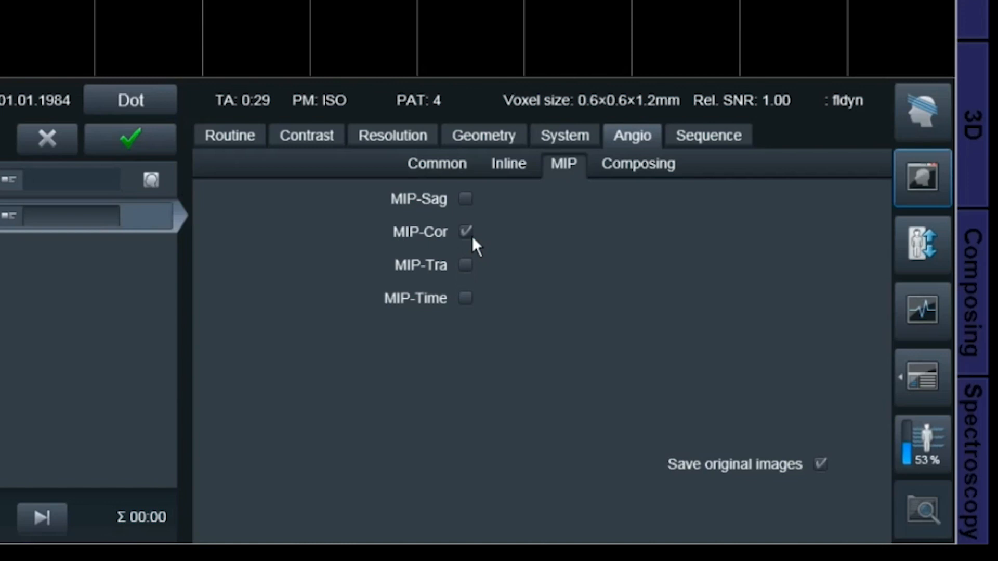
mouse_move(472, 242)
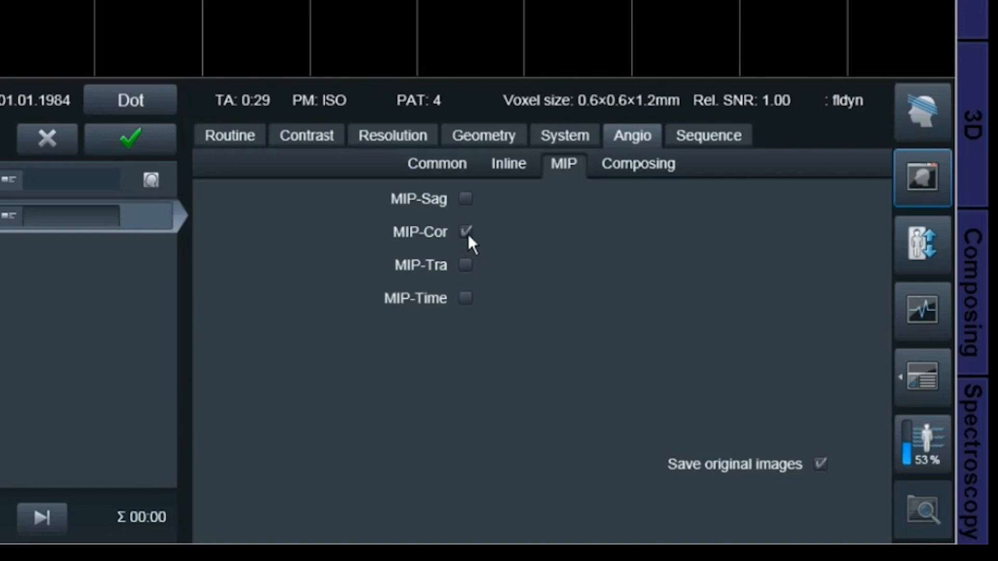
mouse_move(228, 177)
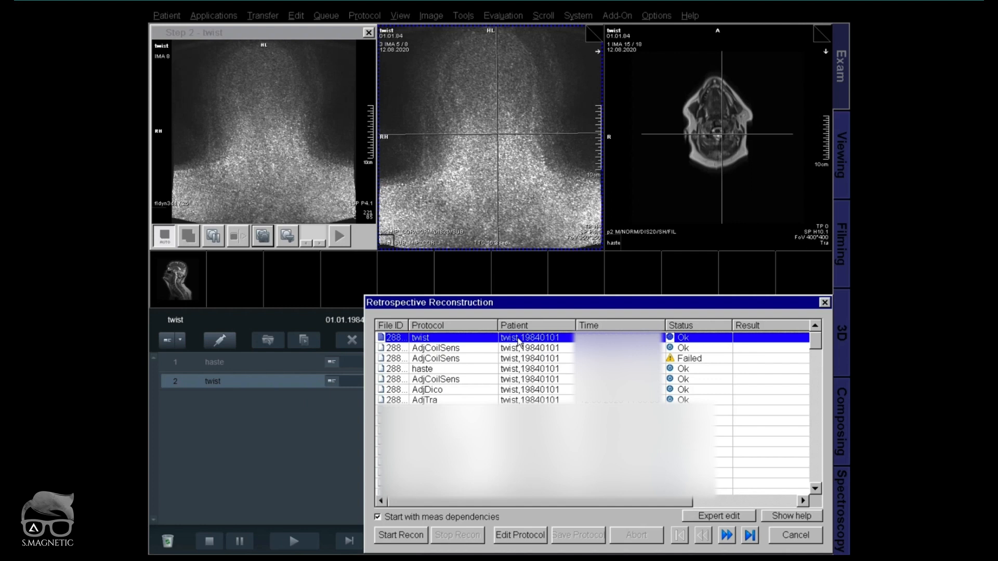
mouse_move(713, 521)
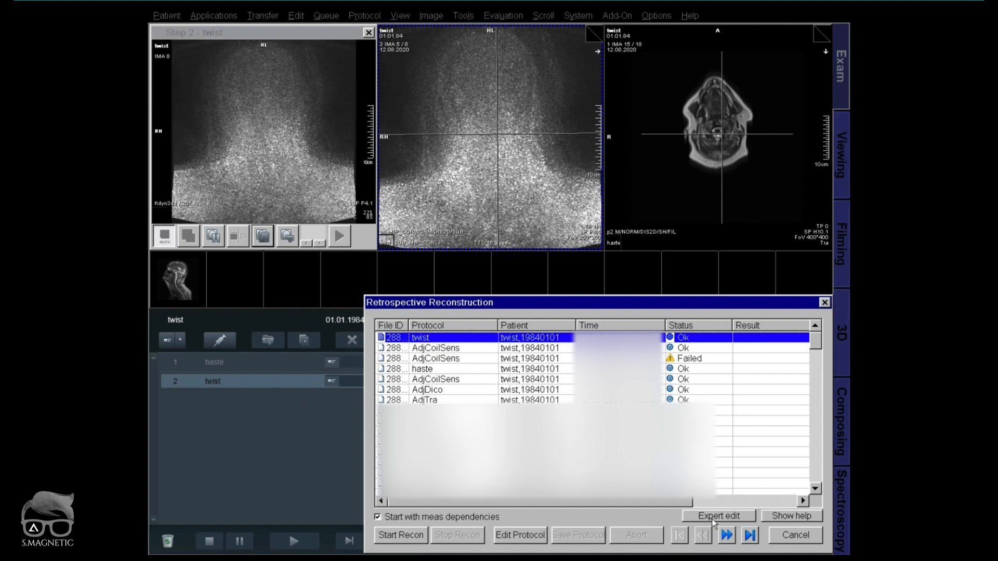
- Launch Expert edit for the selected twist reconstruction job
click(718, 516)
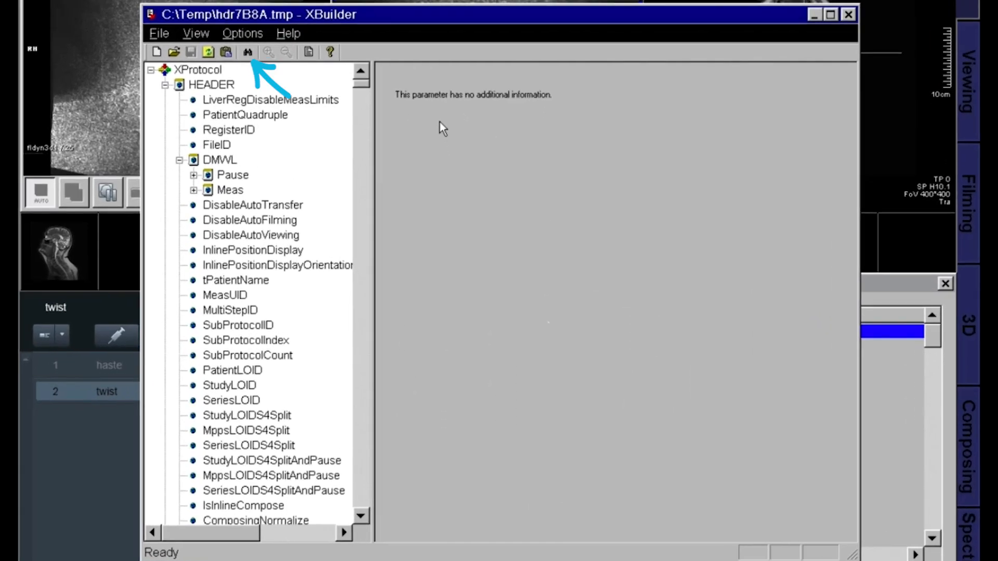
- Find 'mip' in the protocol and step through matches to the MIP functor
click(247, 52)
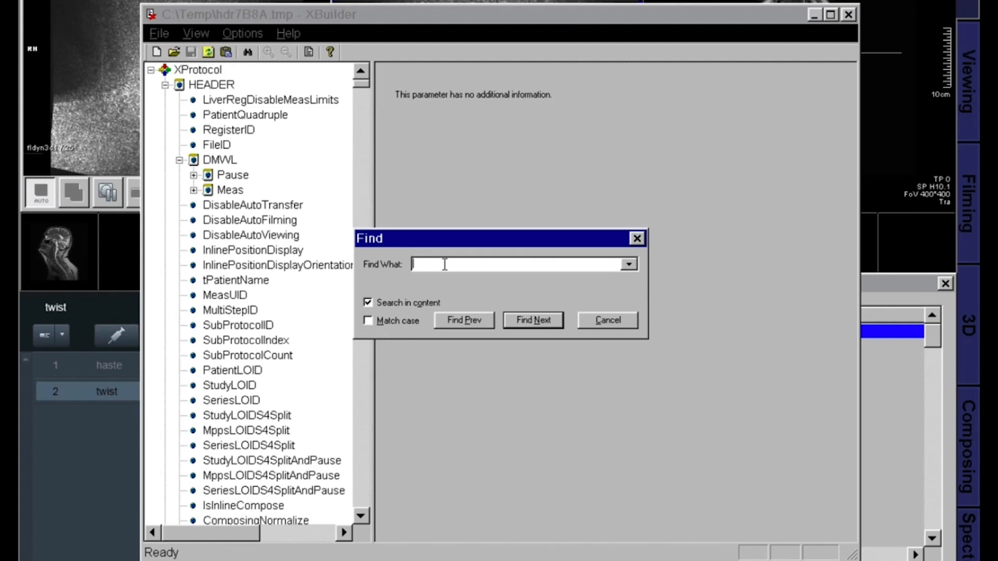
click(532, 320)
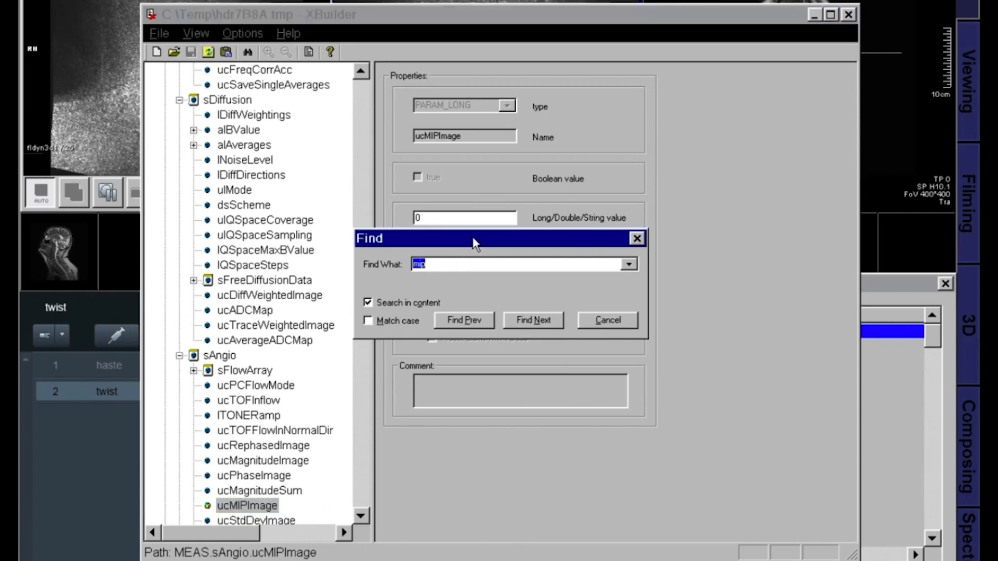
click(532, 320)
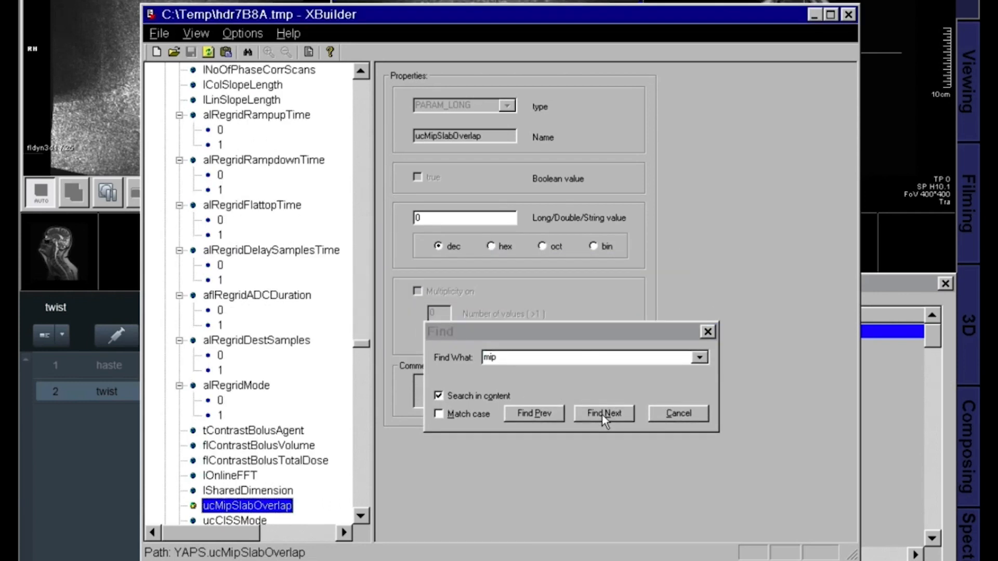
click(601, 414)
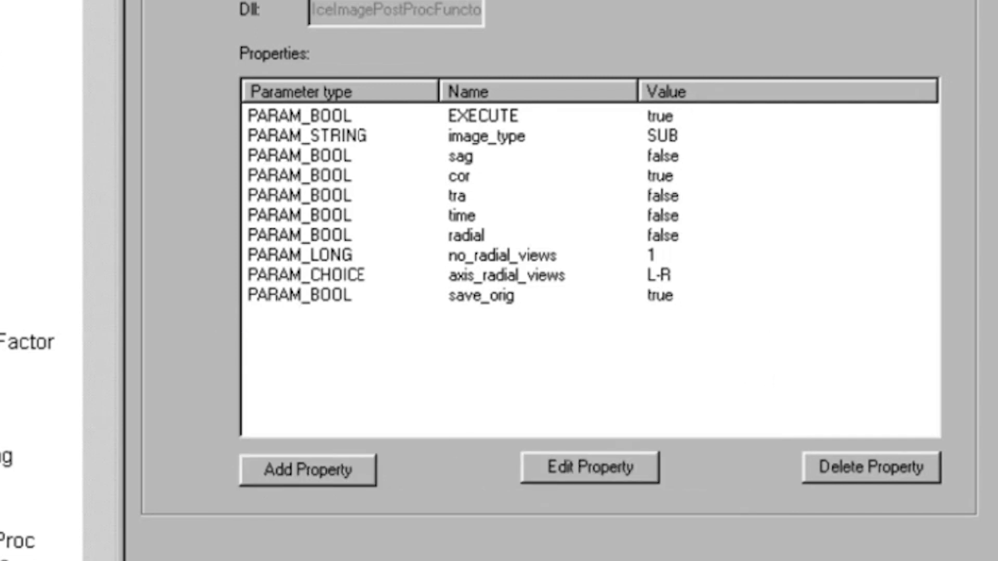
mouse_move(492, 189)
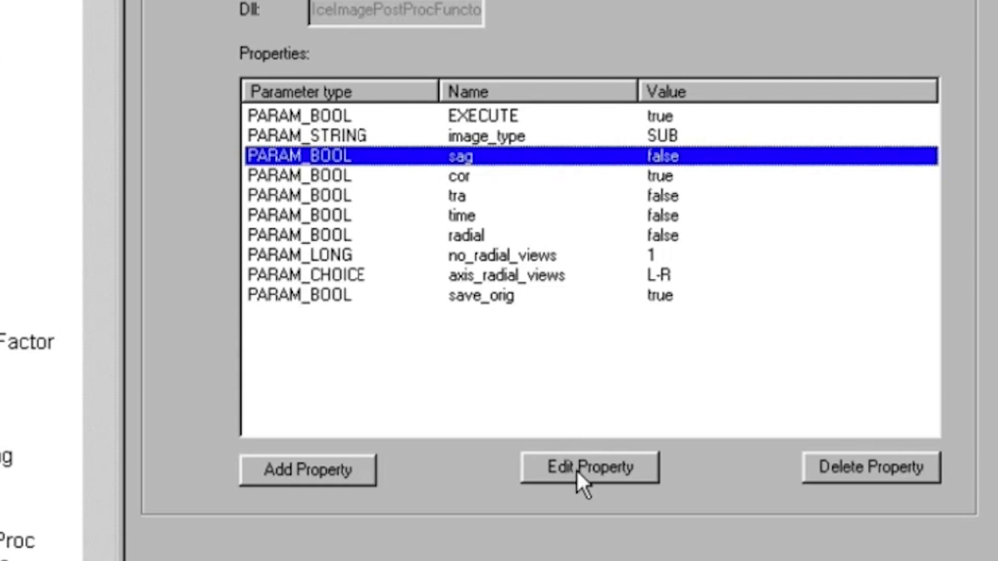
- Set the sag and tra MIP properties to true
click(589, 469)
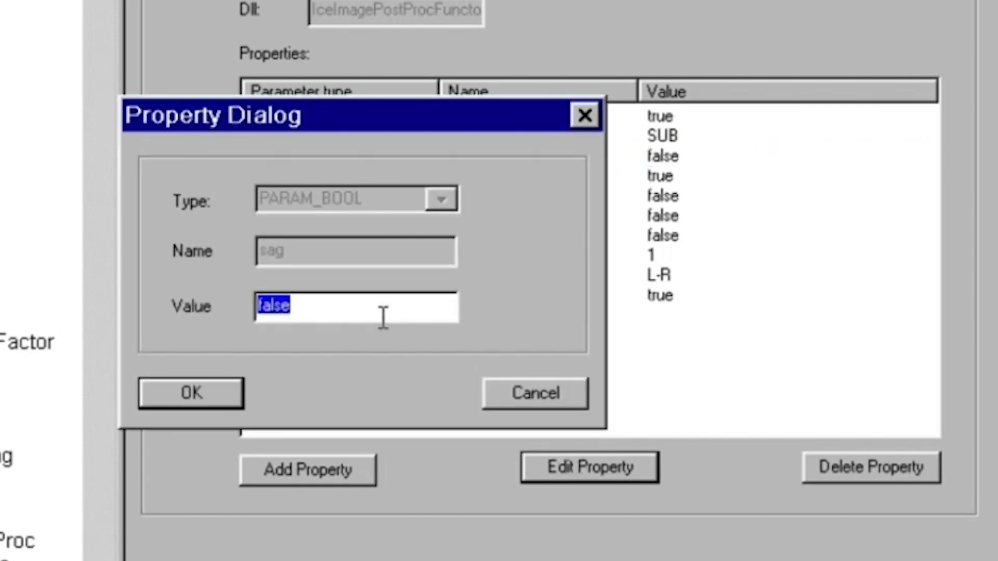
text(true)
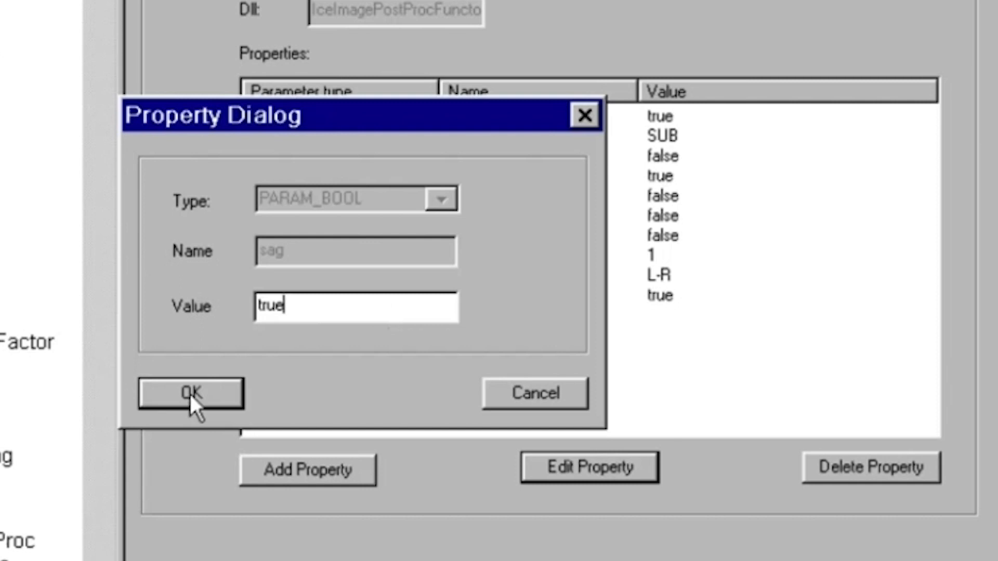
click(191, 393)
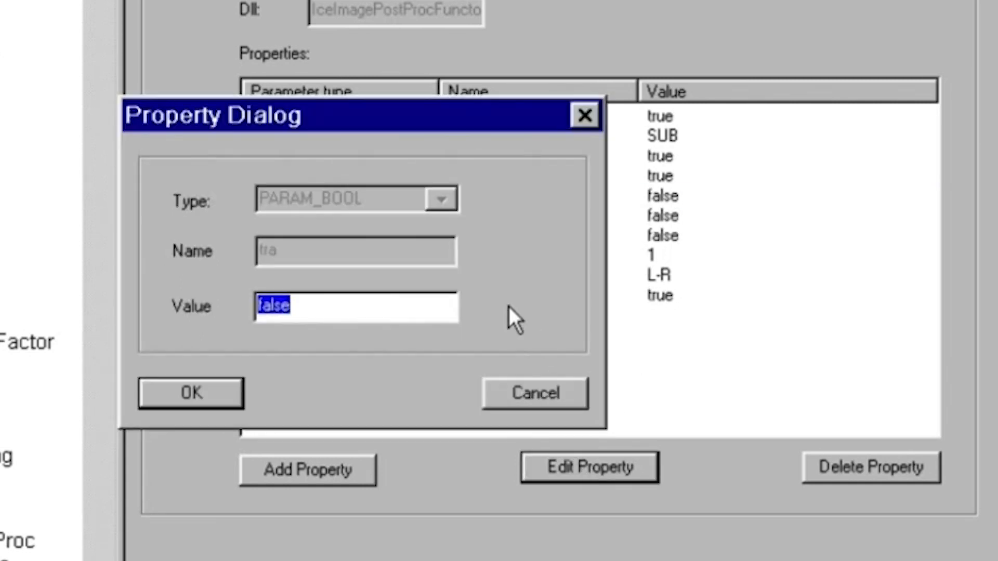
text(true)
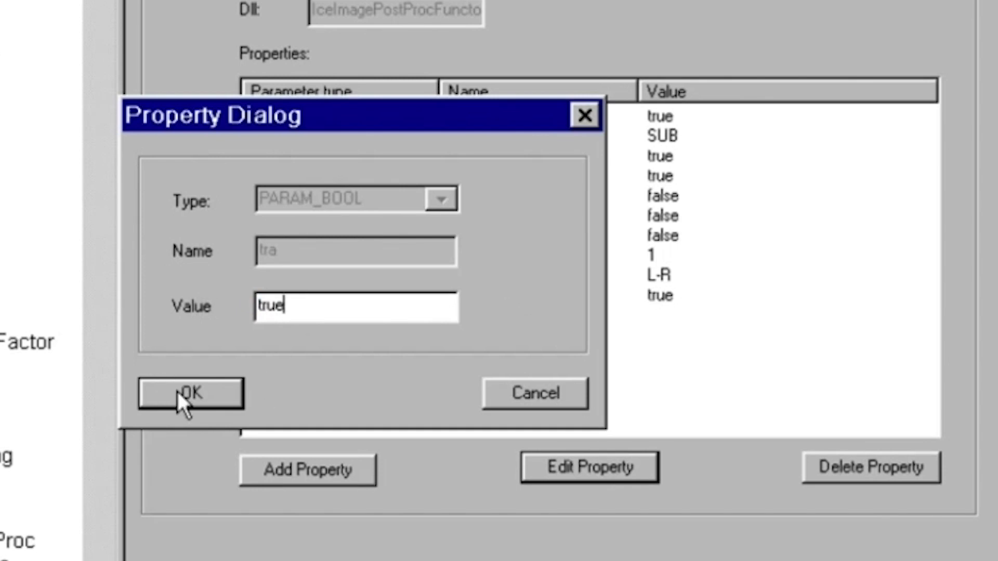
click(191, 393)
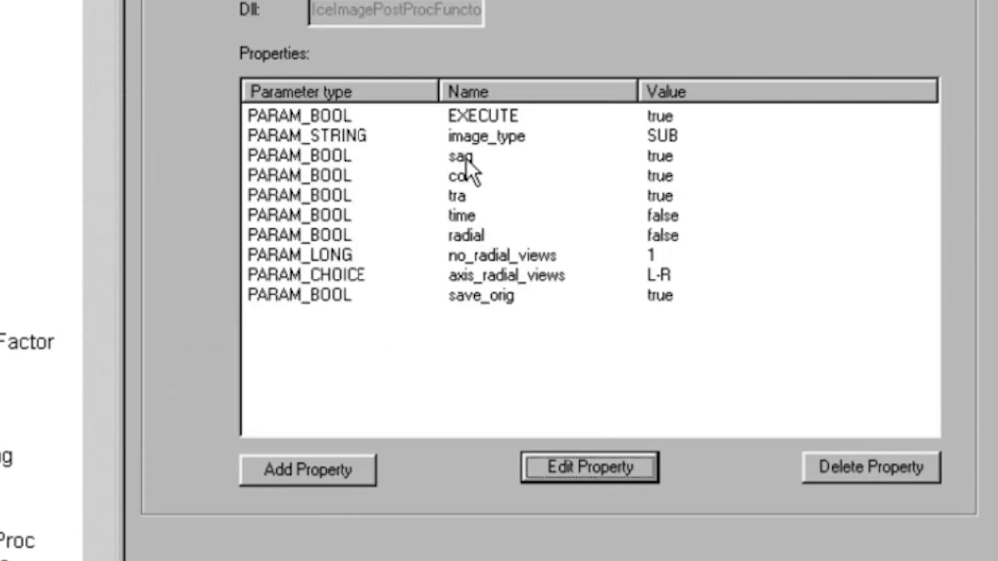
mouse_move(631, 227)
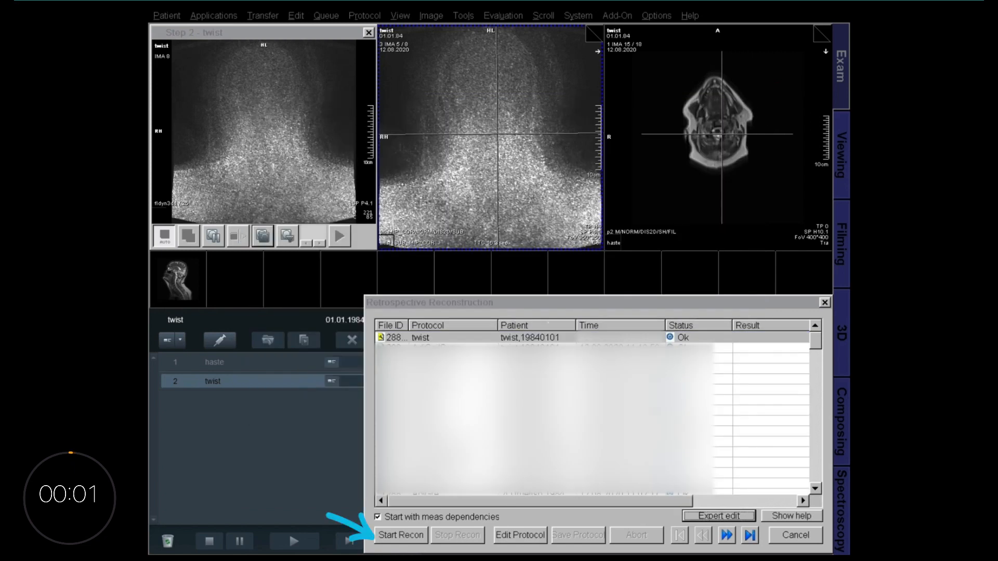
- Start the twist retrospective reconstruction
click(400, 534)
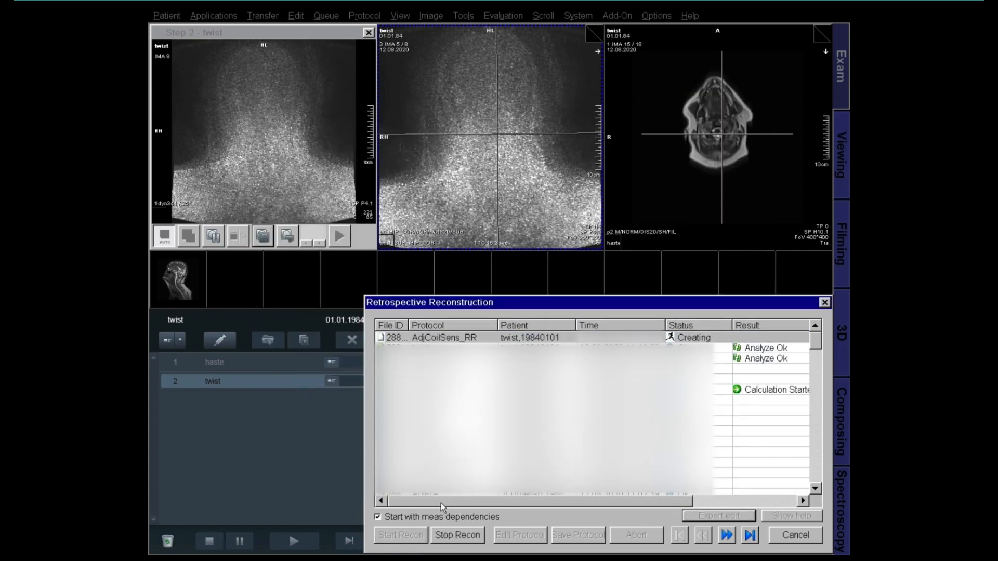
click(794, 534)
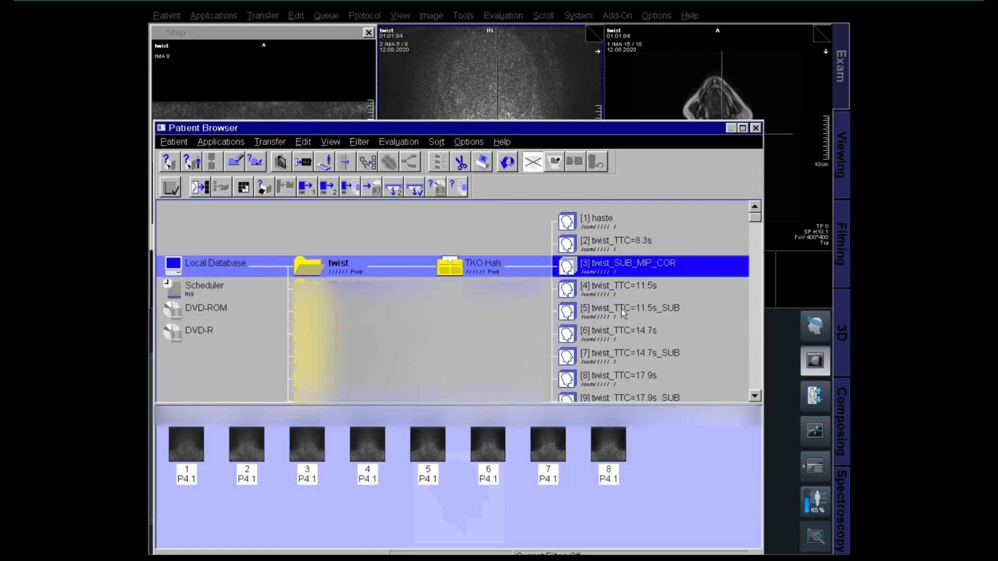
- Scroll the twist series list down to the new SUB_MIP series
scroll(down, 3)
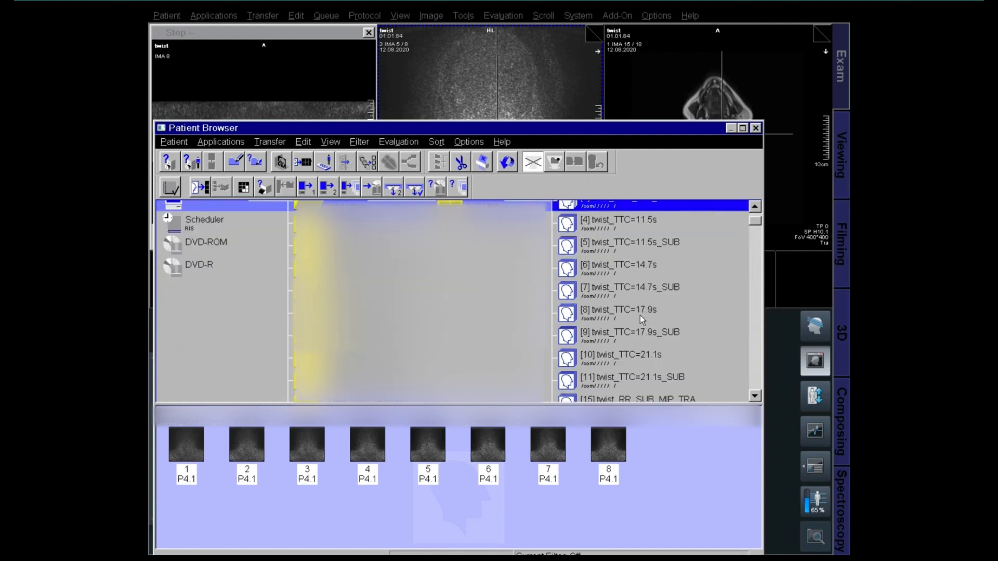